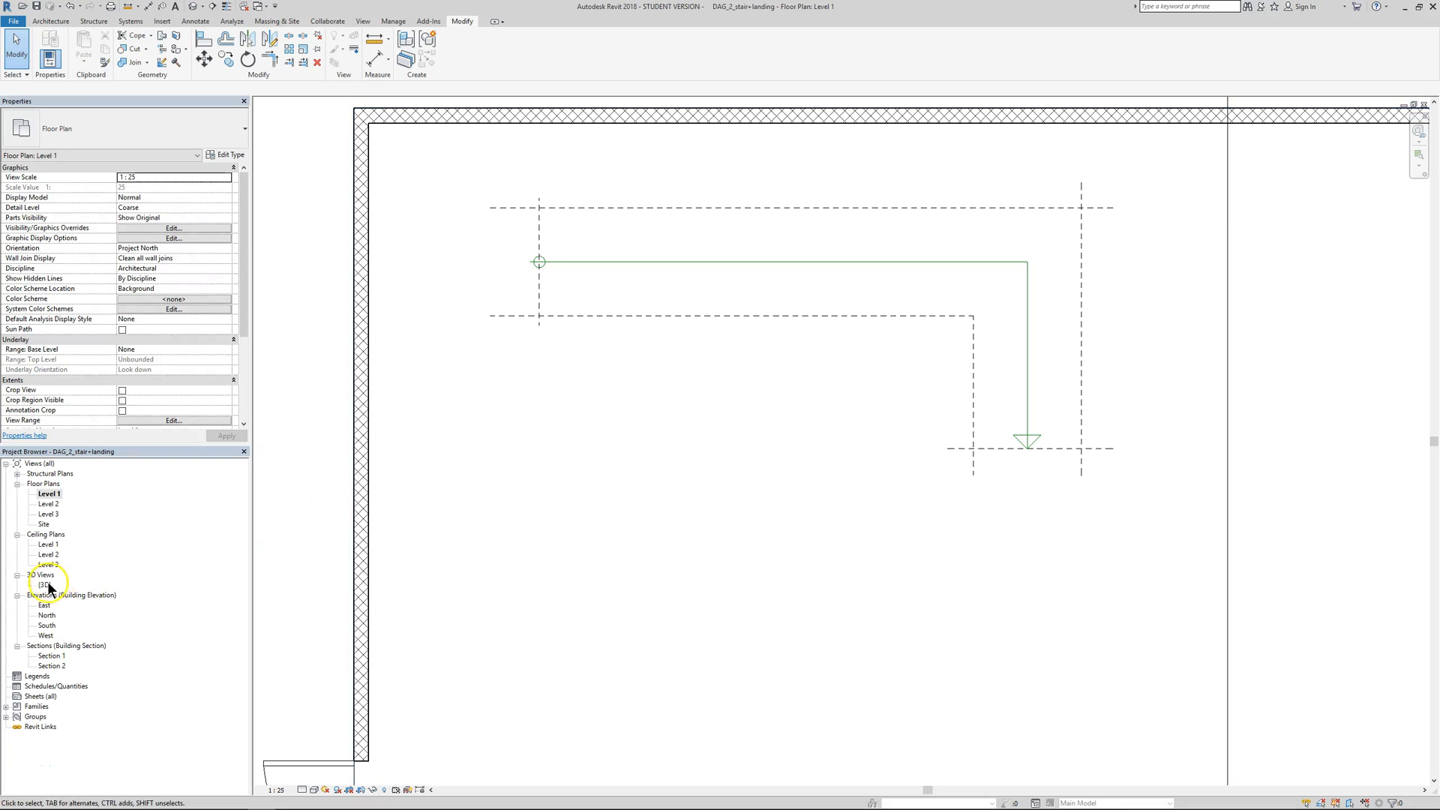
Open the default {3D} view from the Project Browser to see the L-shaped railing layout
{"action": "double_click", "coordinate": [42, 585]}
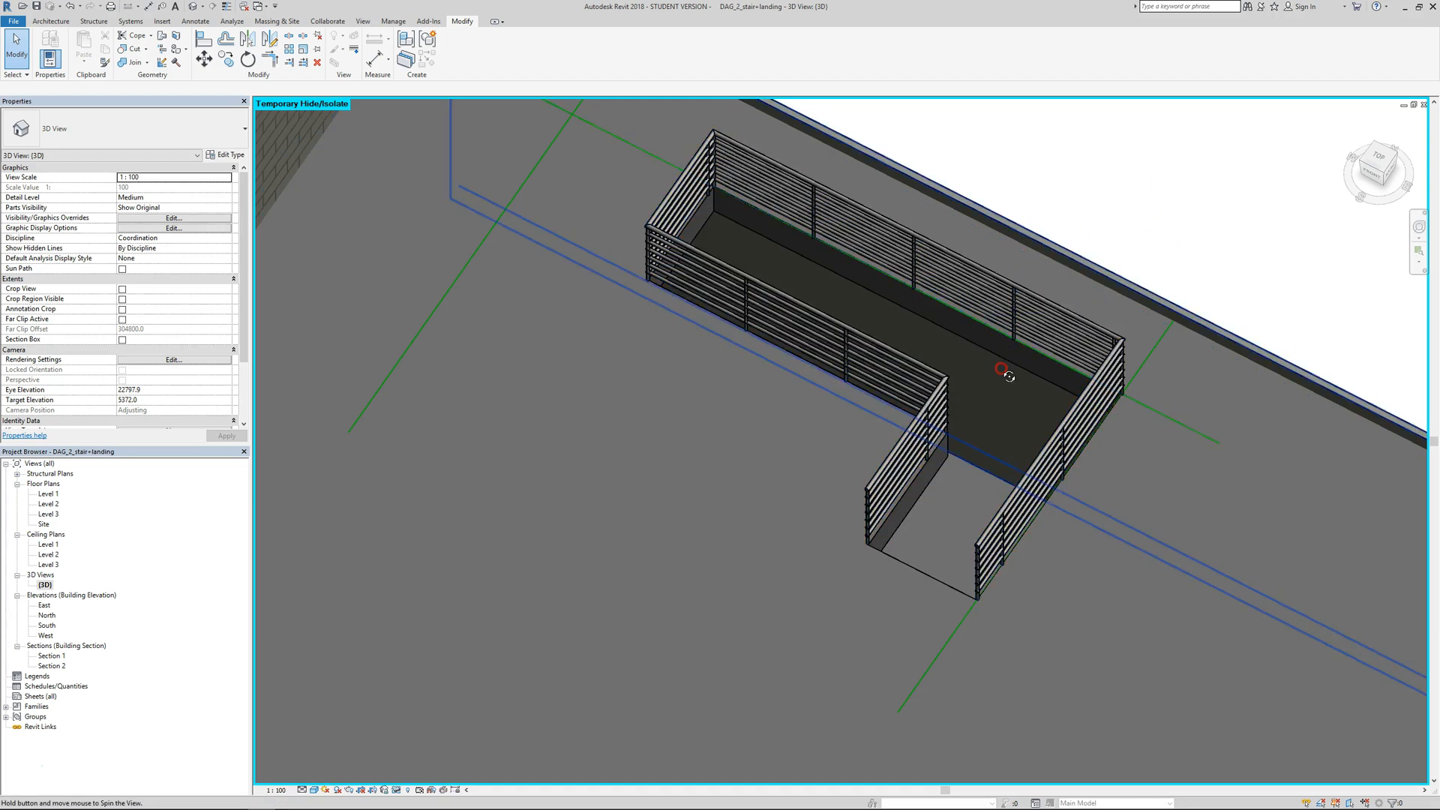
Orbit the 3D model around the L-shaped railing enclosure to inspect it from several sides
{"action": "left_click_drag", "start_coordinate": [1000, 372], "coordinate": [1065, 408]}
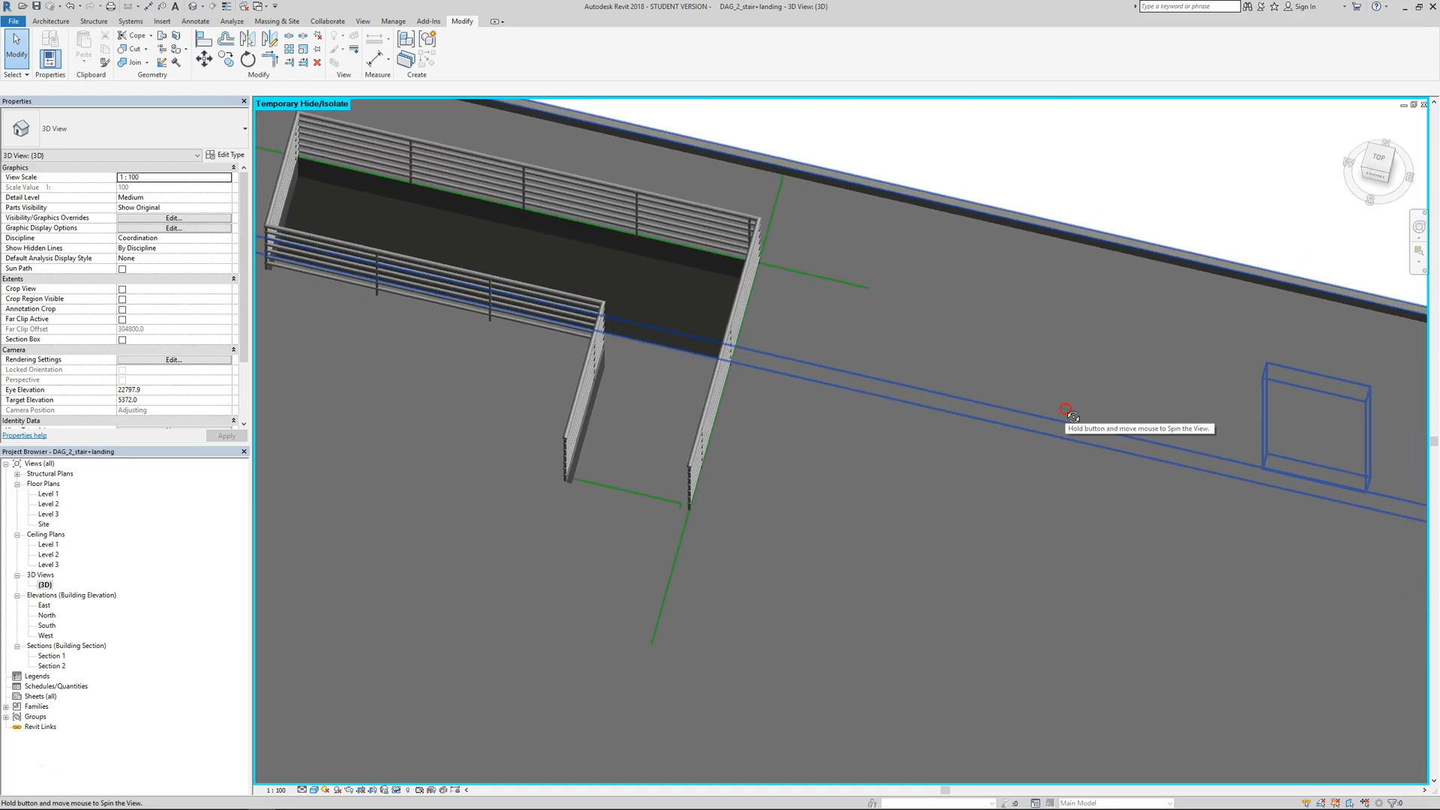
{"action": "left_click_drag", "start_coordinate": [1065, 408], "coordinate": [1017, 395]}
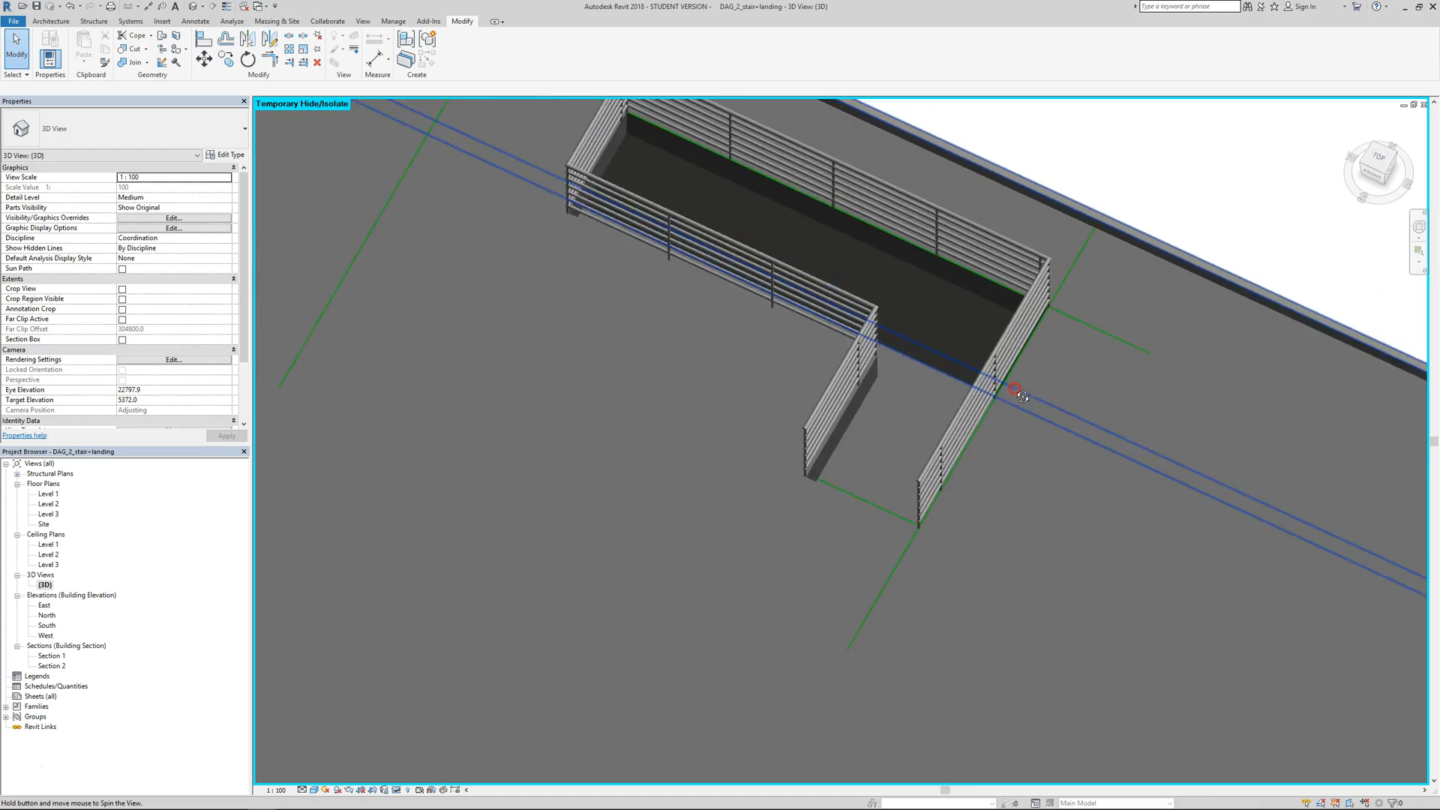
{"action": "left_click_drag", "start_coordinate": [1016, 390], "coordinate": [1000, 280]}
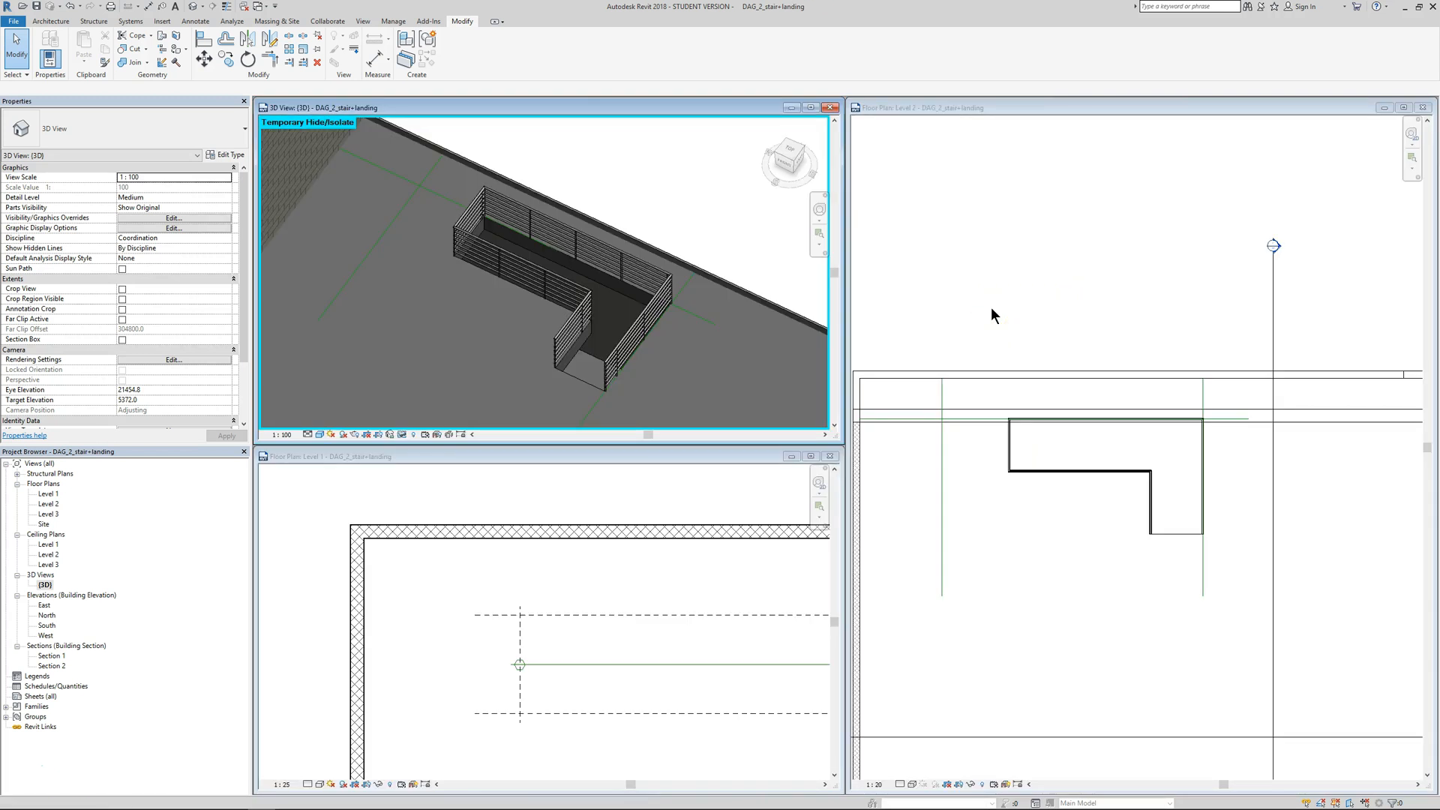
{"action": "mouse_move", "coordinate": [1365, 229]}
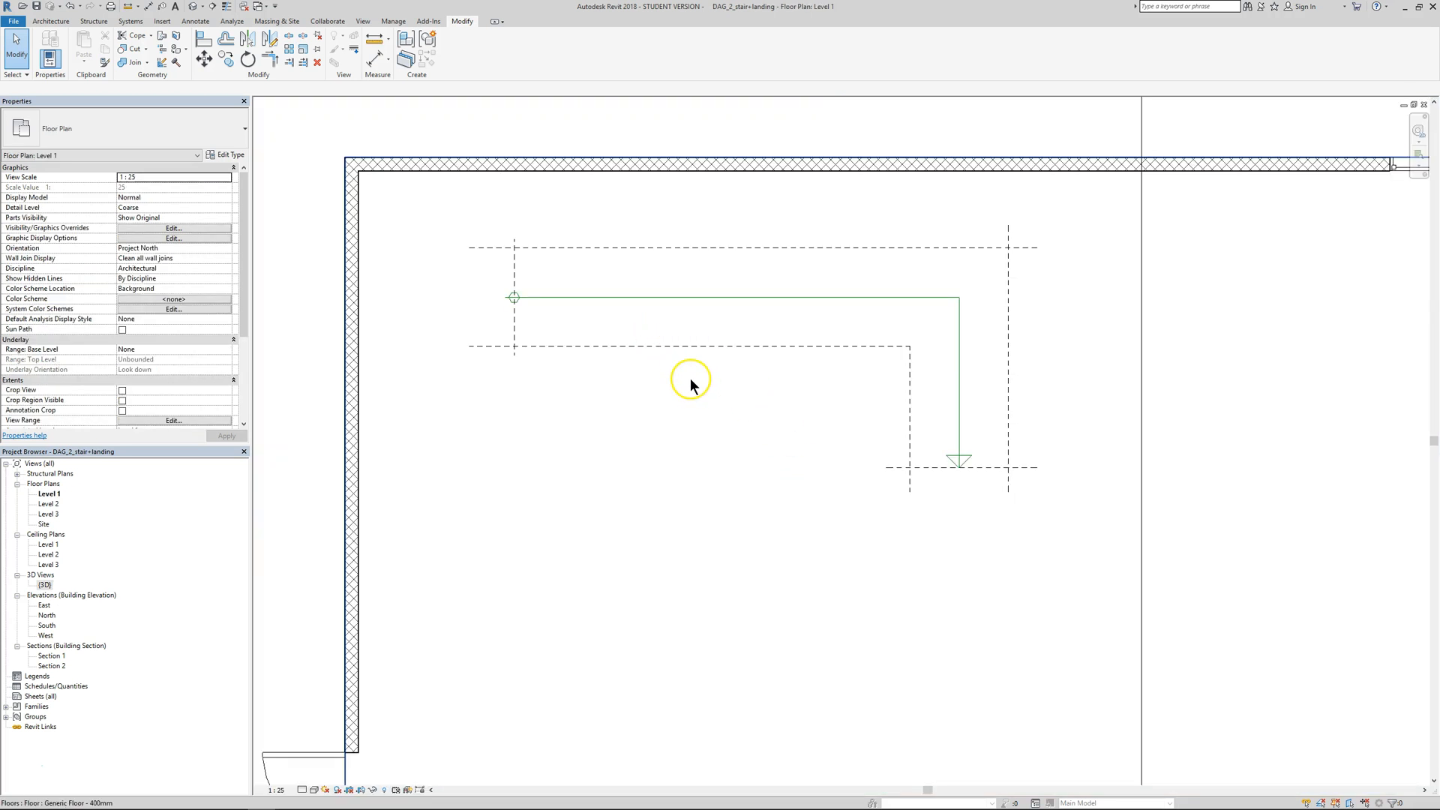
{"action": "mouse_move", "coordinate": [51, 21]}
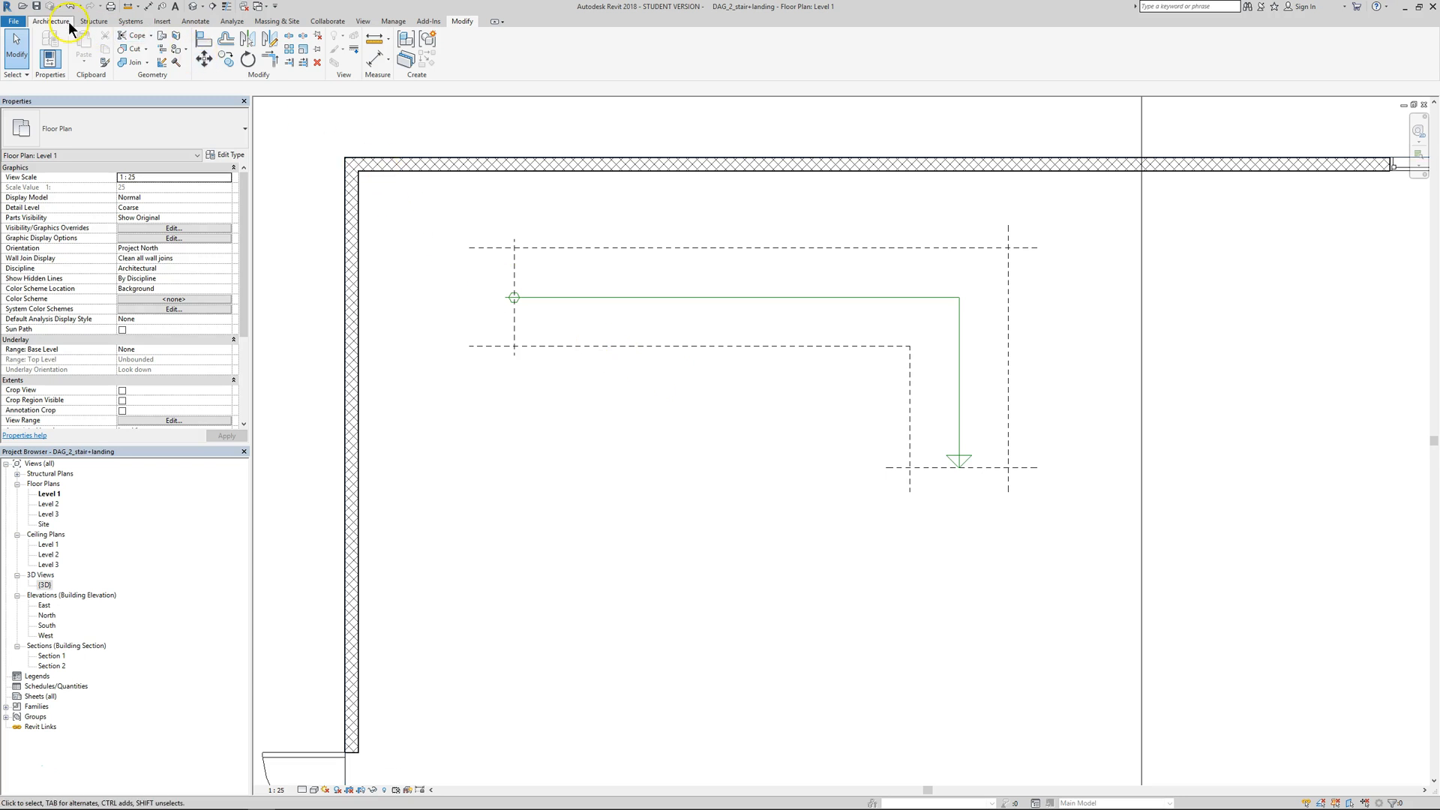
Start the Stair tool from the Architecture ribbon's Circulation panel on the Level 1 plan
{"action": "left_click", "coordinate": [50, 21]}
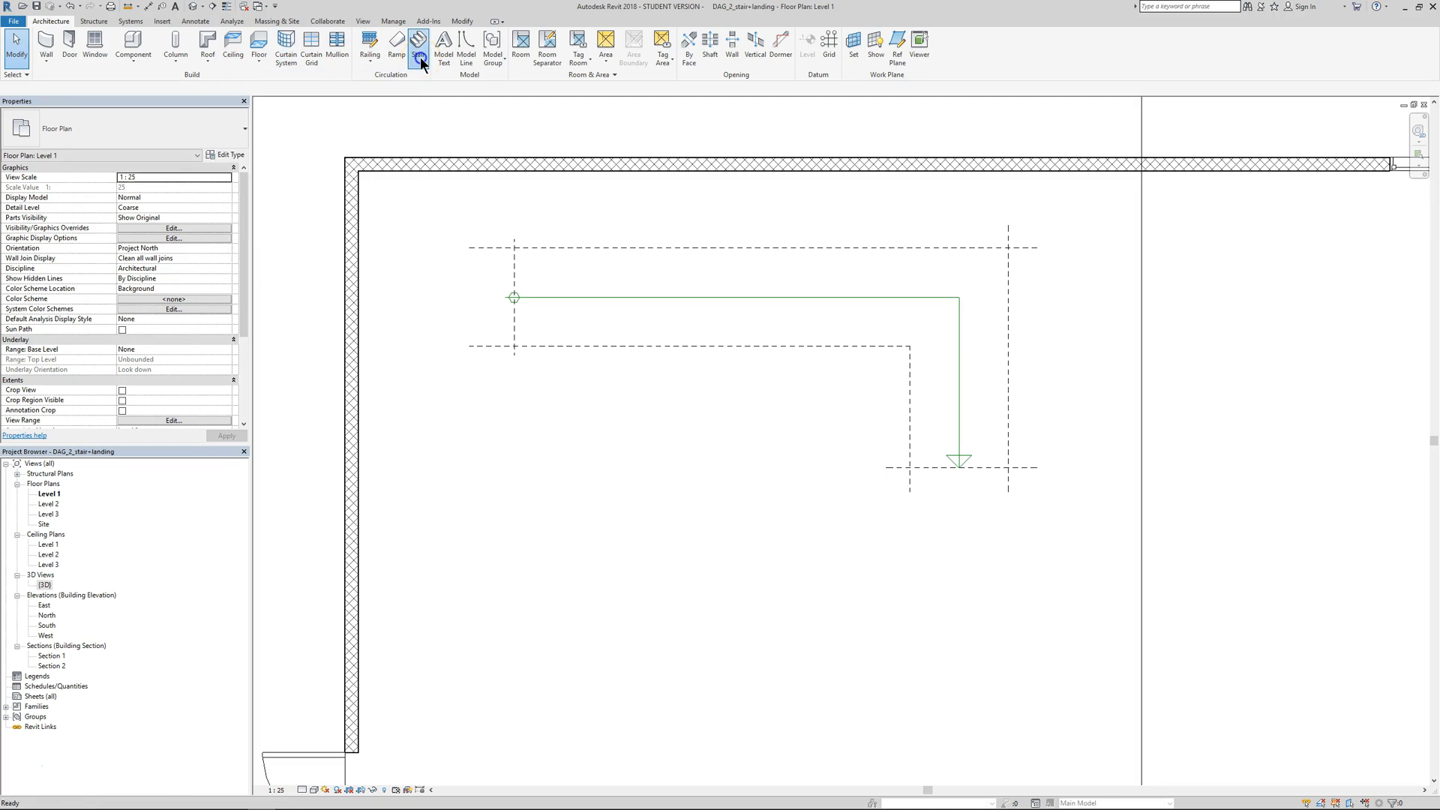
{"action": "left_click", "coordinate": [417, 47]}
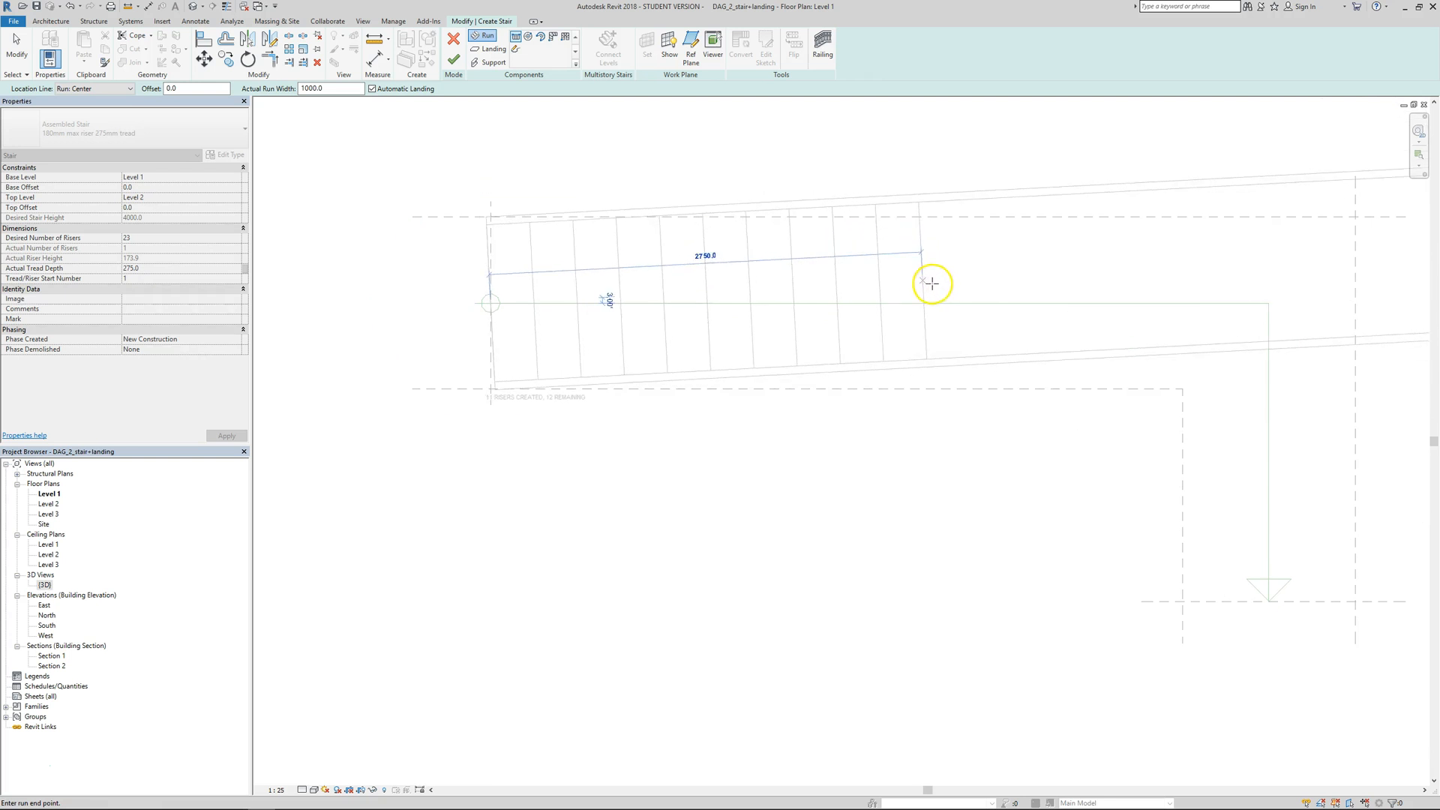
Sketch a 4400 mm horizontal run and a shorter perpendicular run along the reference lines, joined at the corner
{"action": "left_click", "coordinate": [932, 284]}
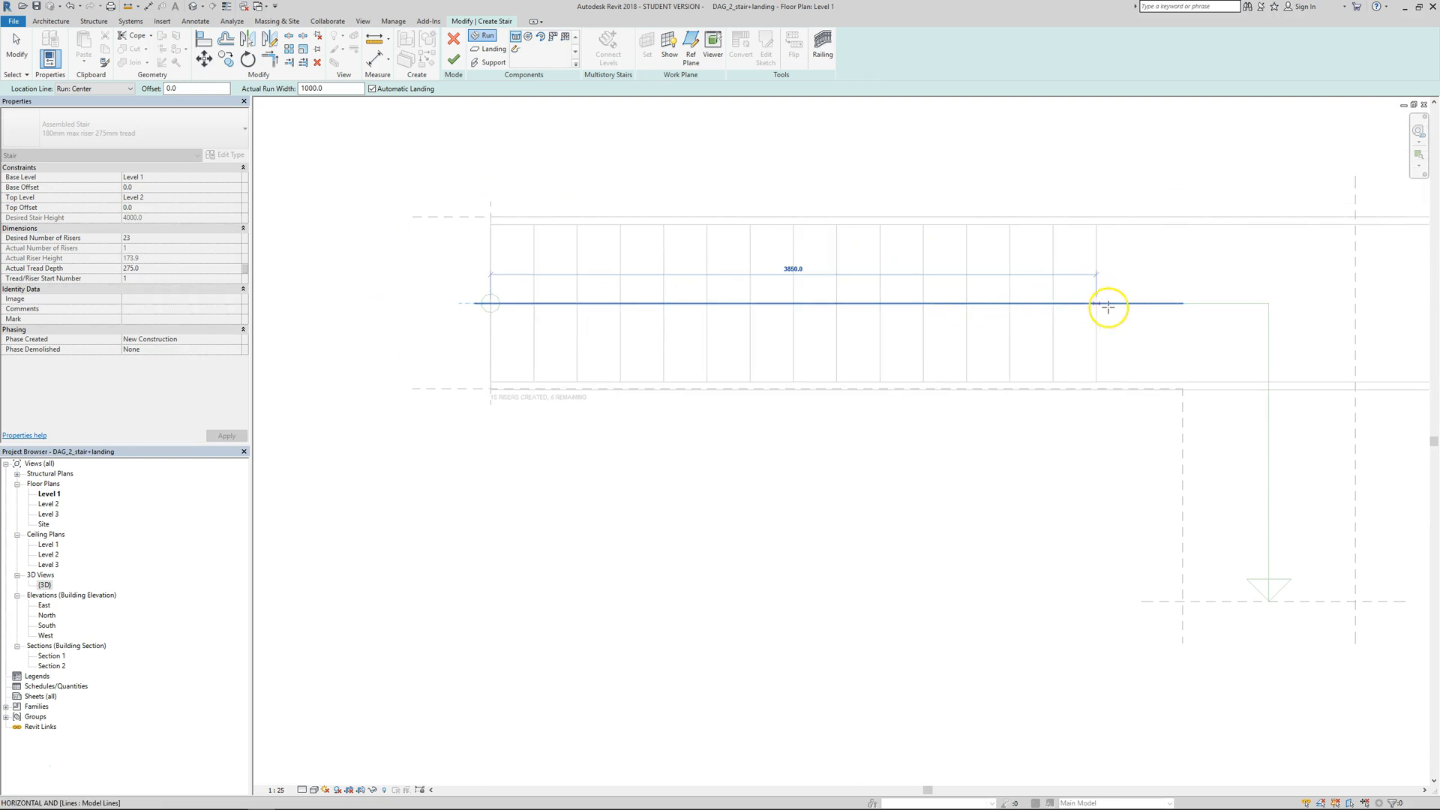
{"action": "left_click", "coordinate": [1107, 306]}
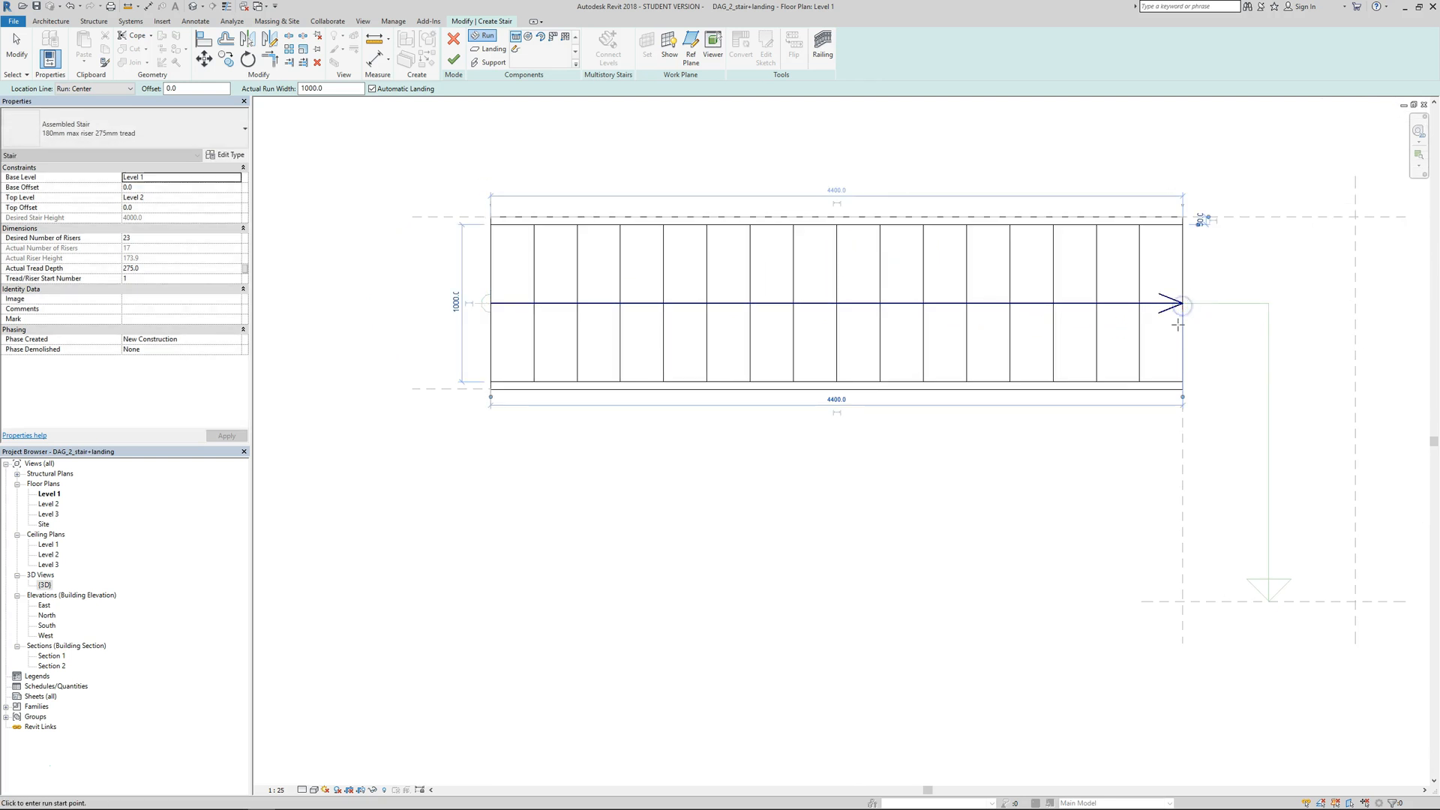
{"action": "mouse_move", "coordinate": [1270, 382]}
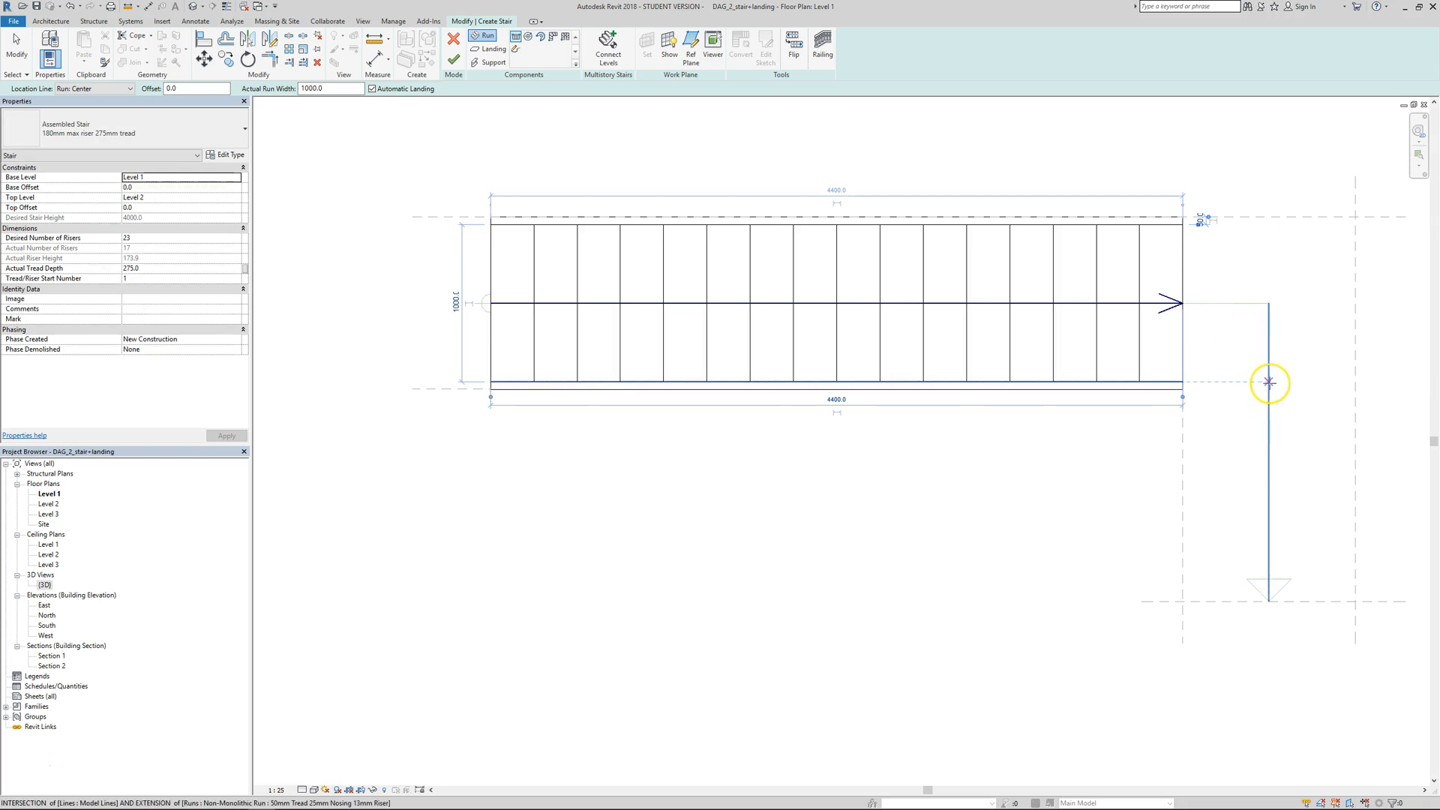
{"action": "left_click", "coordinate": [1270, 598]}
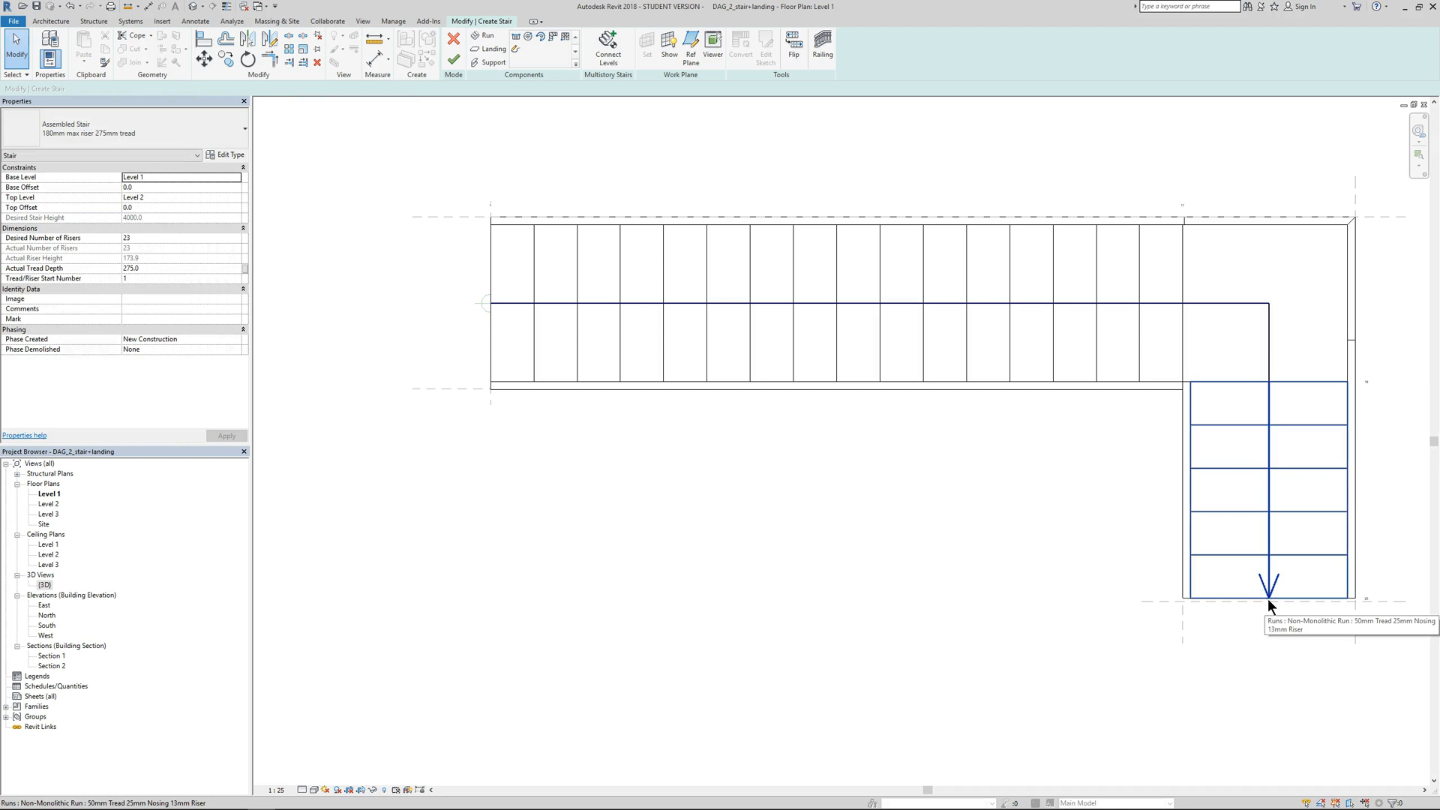
{"action": "left_click", "coordinate": [453, 59]}
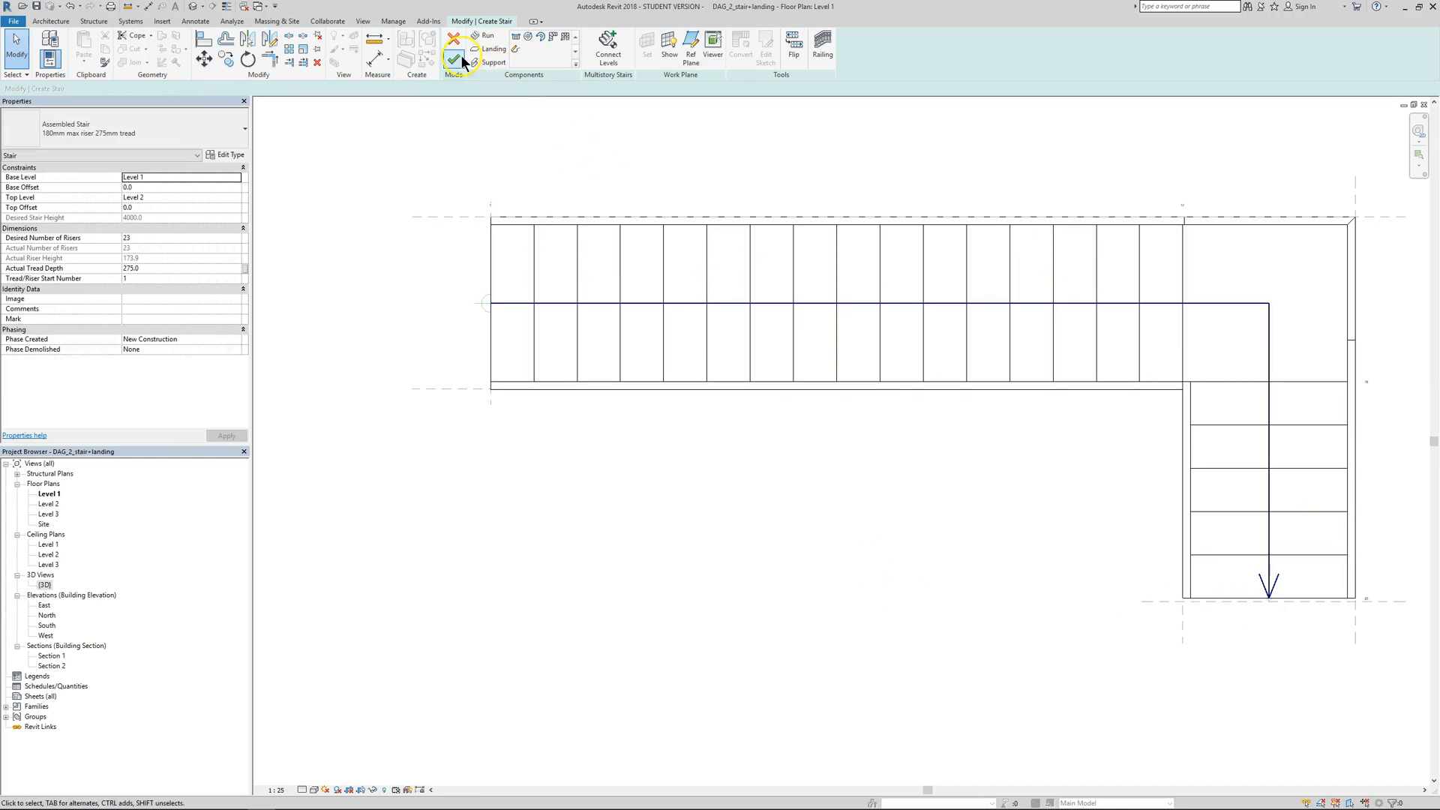
Finish Edit Mode to place the L-shaped stair on the Level 1 plan
{"action": "left_click", "coordinate": [454, 59]}
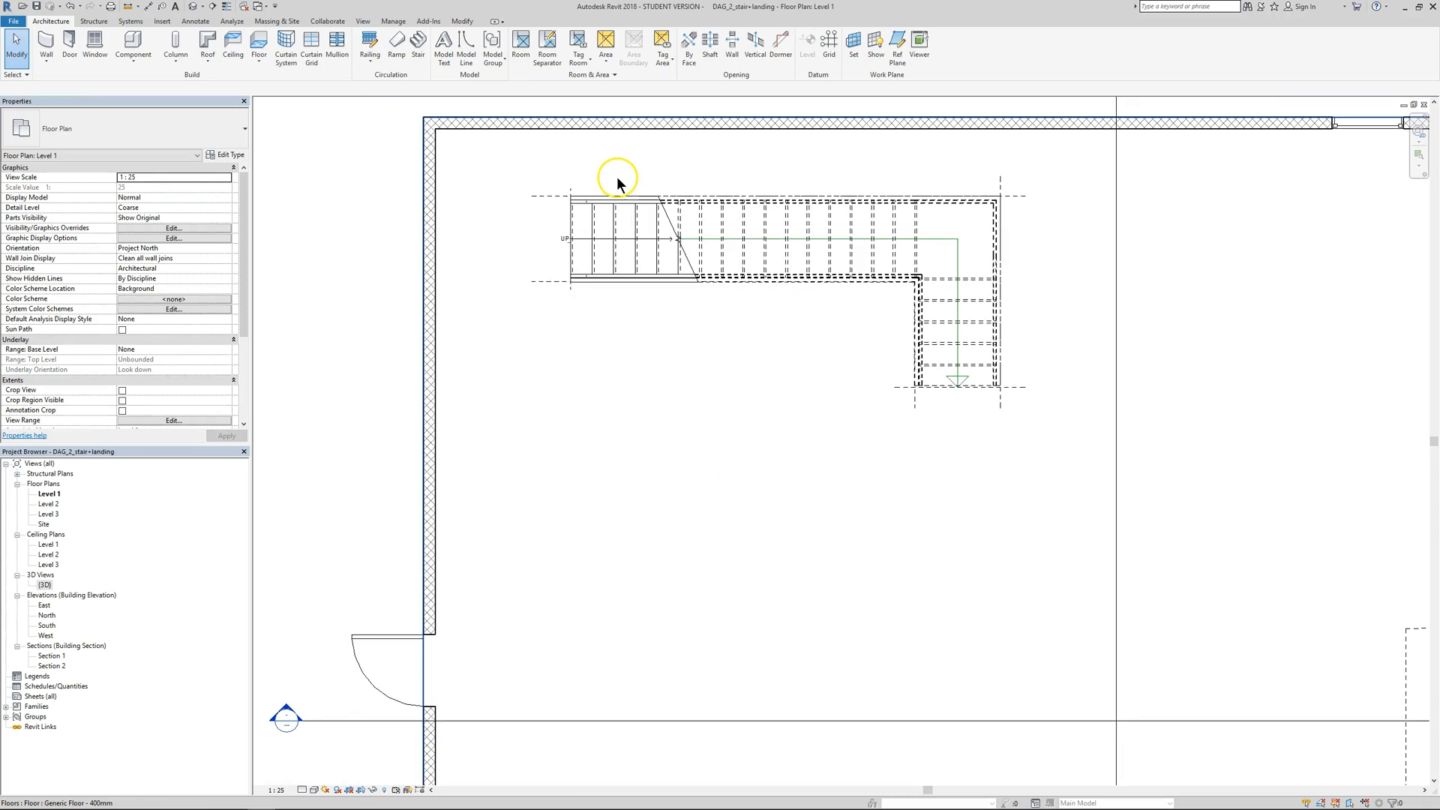
{"action": "mouse_move", "coordinate": [630, 186]}
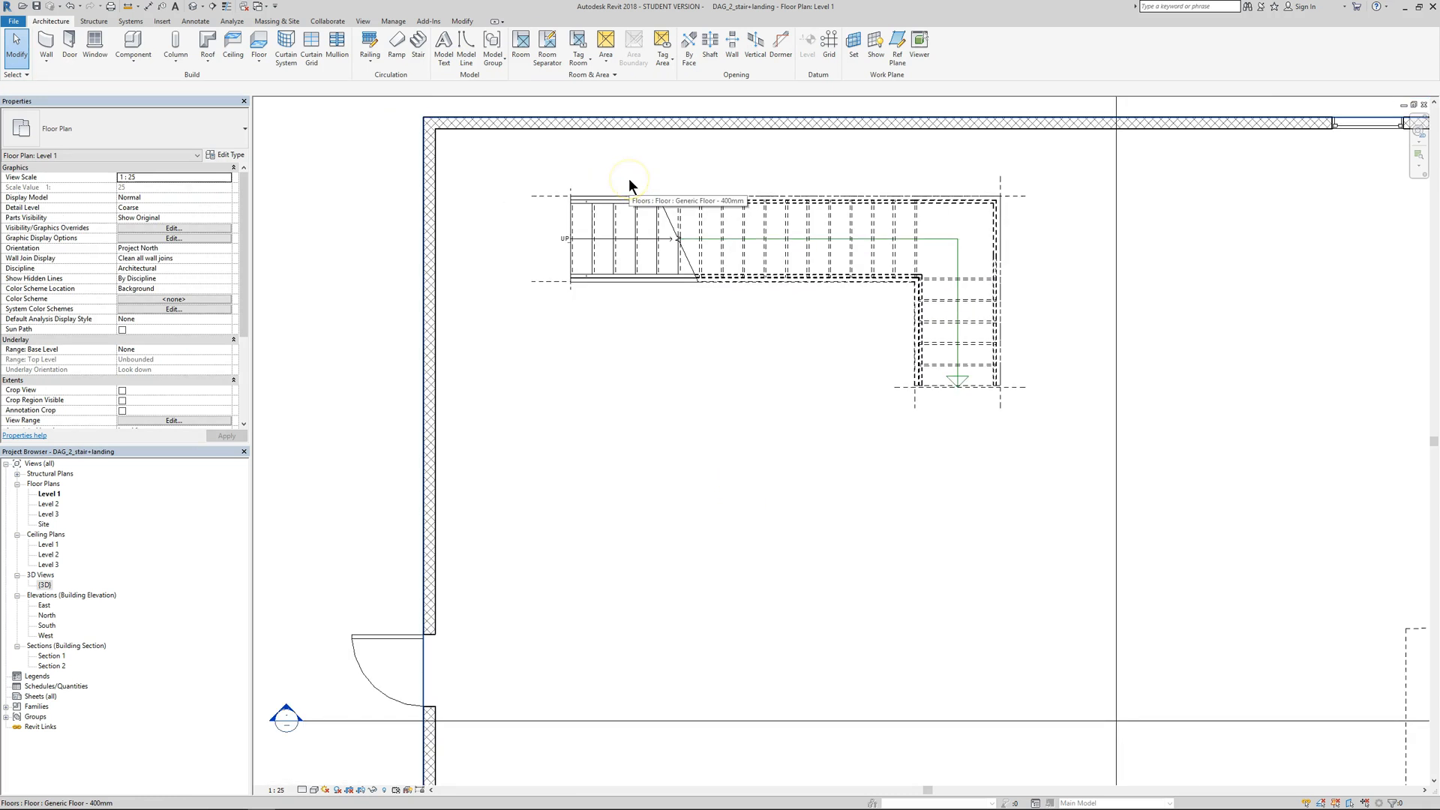